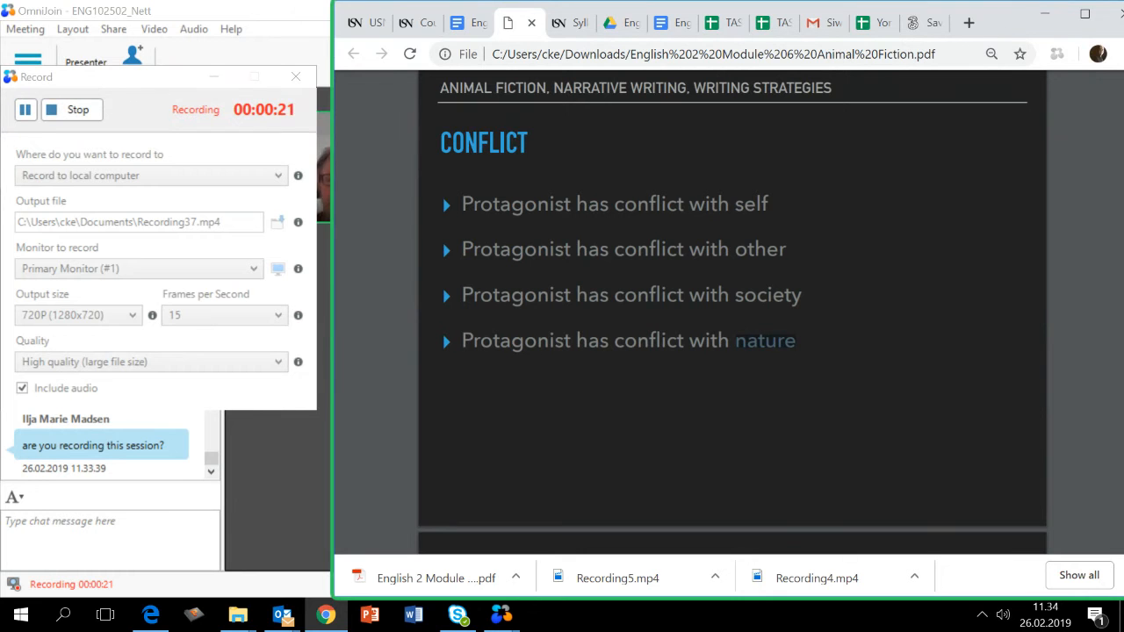
# Scroll the PDF past the Conflict slide through Don't Lose the Plot! to the Narrative Arc heading.
pyautogui.scroll(-3)
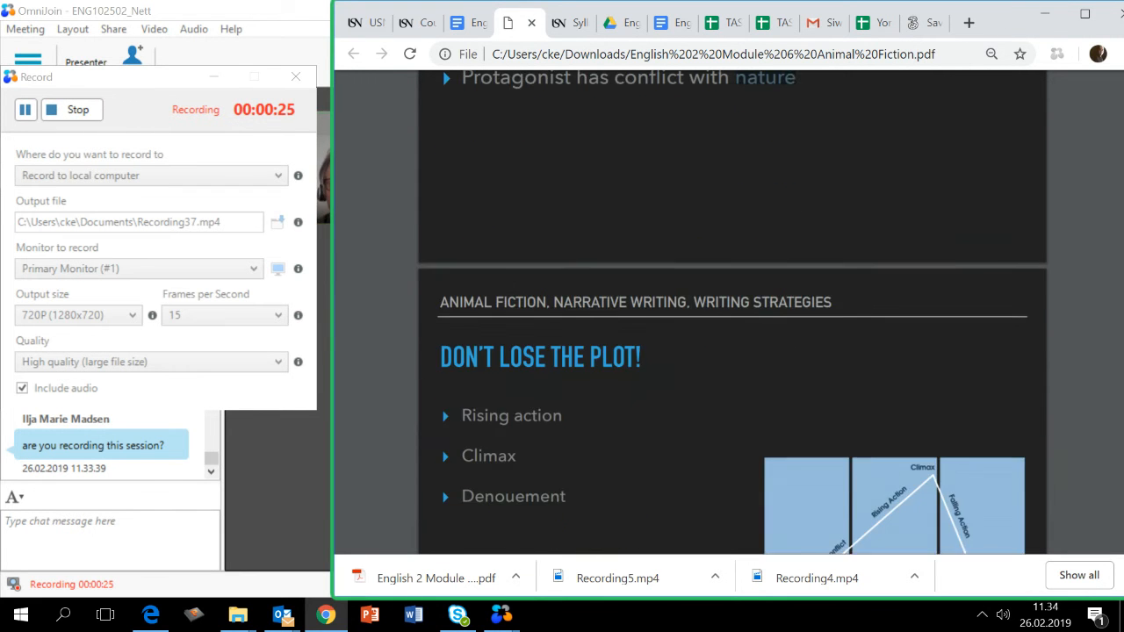
pyautogui.scroll(-3)
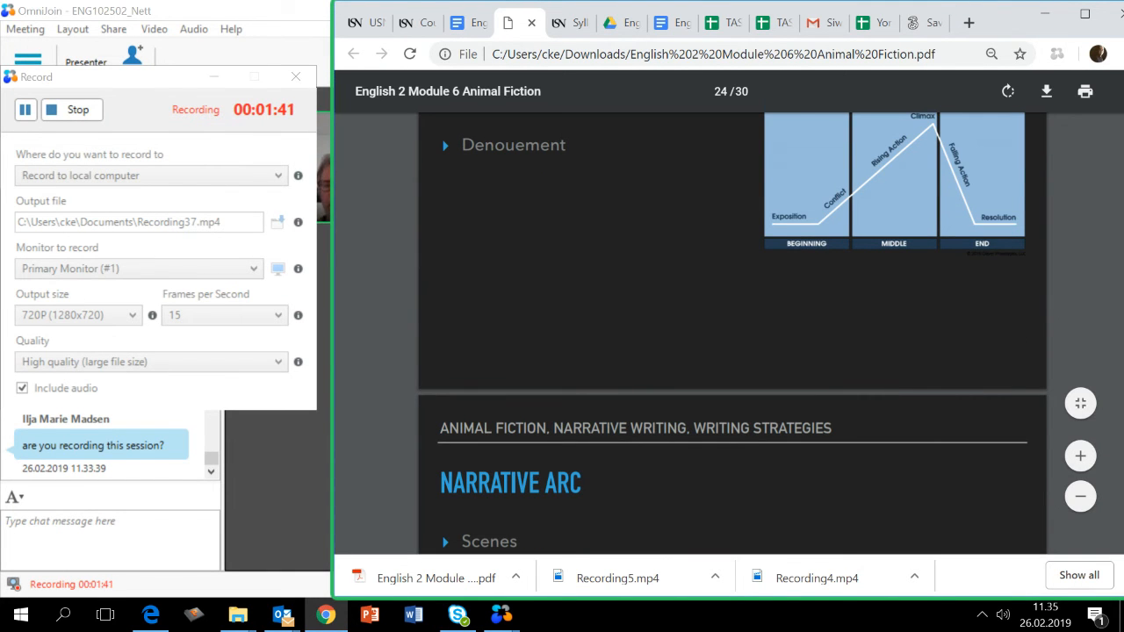
# Scroll through the Narrative Arc slide's Cinderella diagram until Plot Devices appears.
pyautogui.scroll(-3)
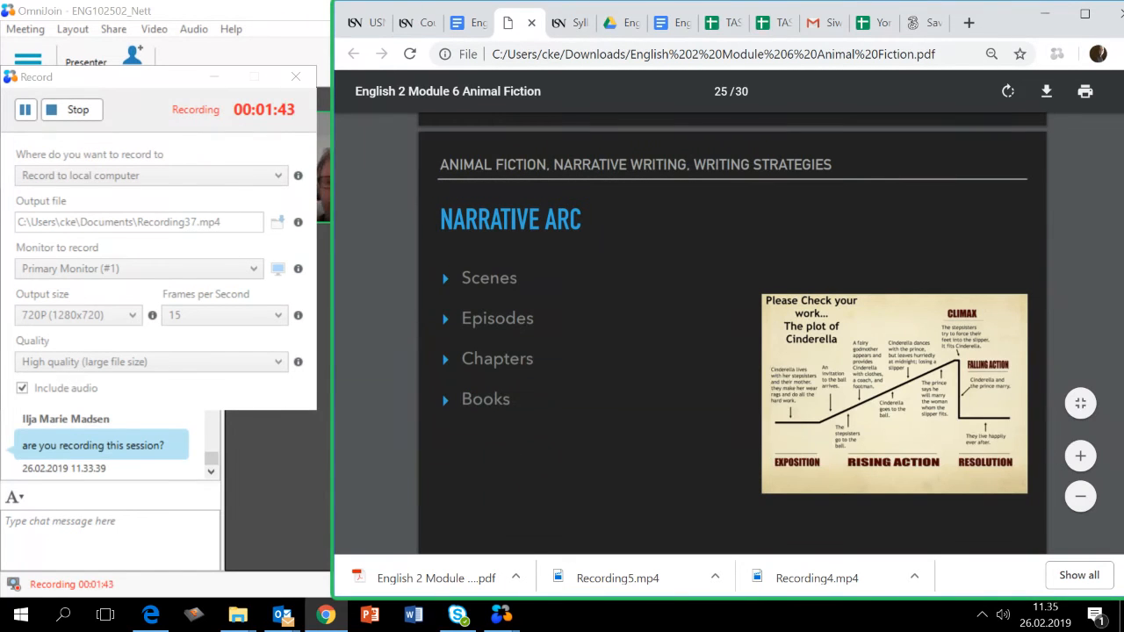
pyautogui.scroll(-3)
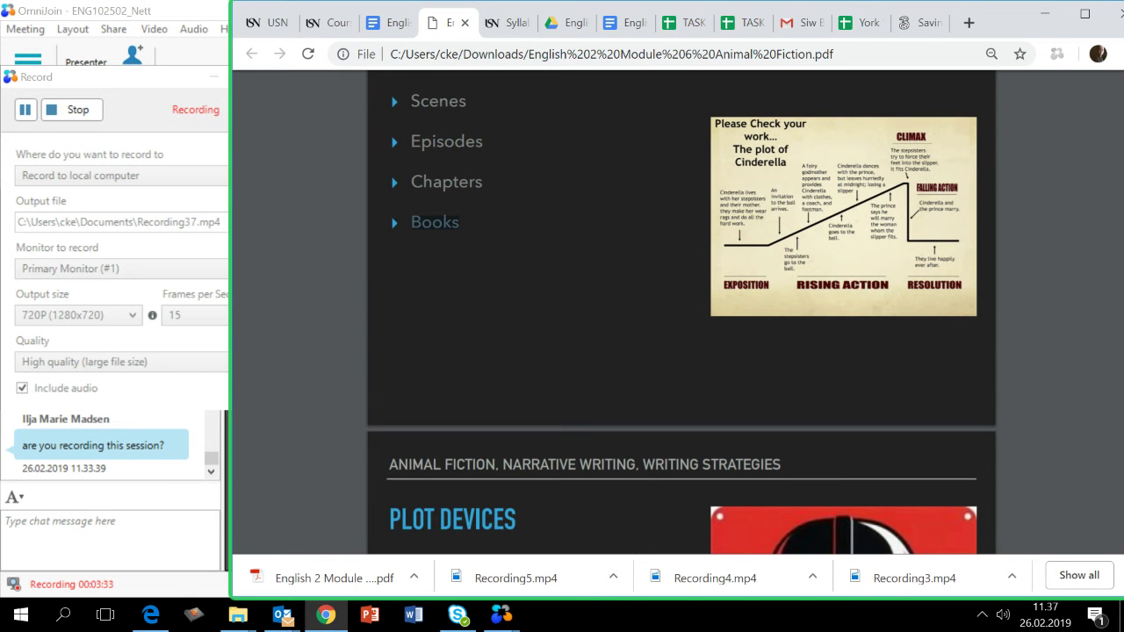
# Scroll down until the Plot Devices slide is fully on screen.
pyautogui.scroll(-3)
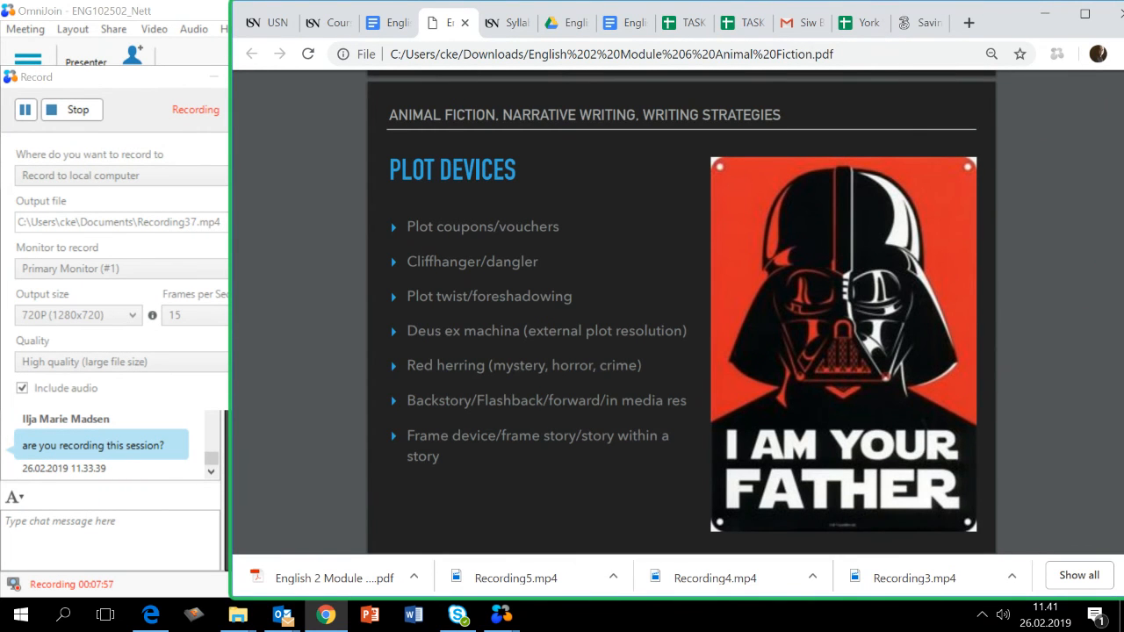
pyautogui.scroll(-3)
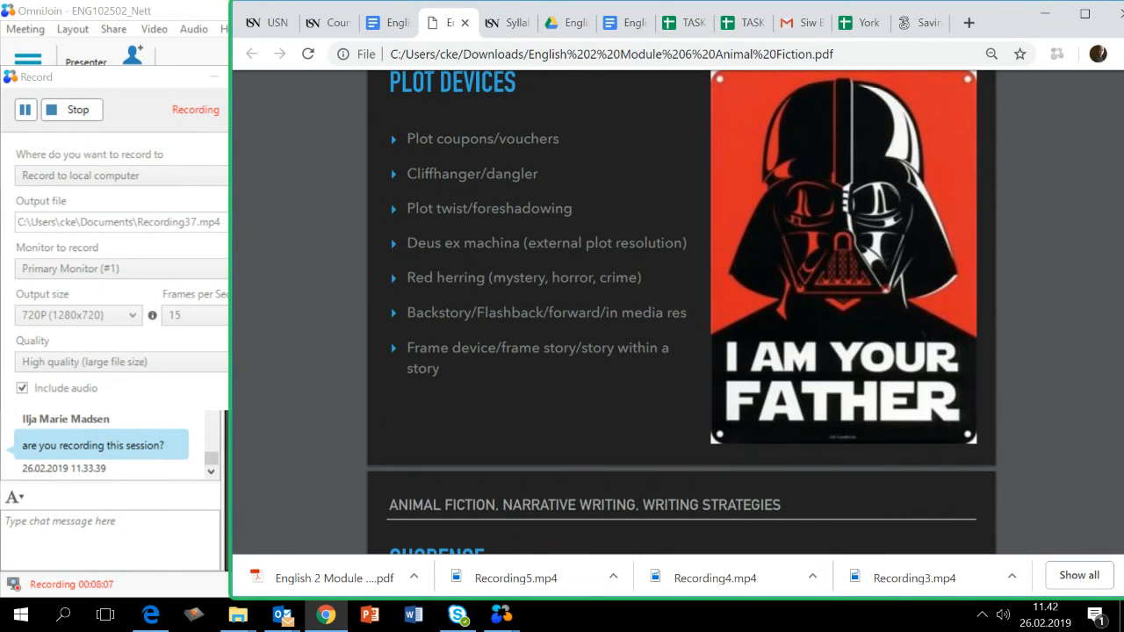
pyautogui.doubleClick(482, 242)
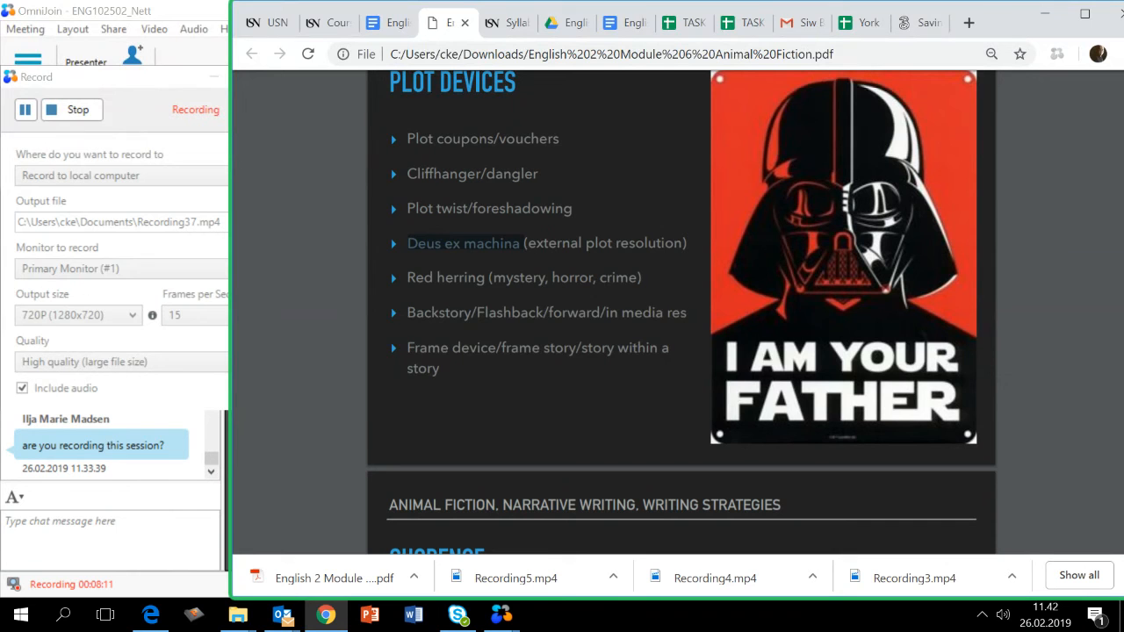
pyautogui.scroll(-3)
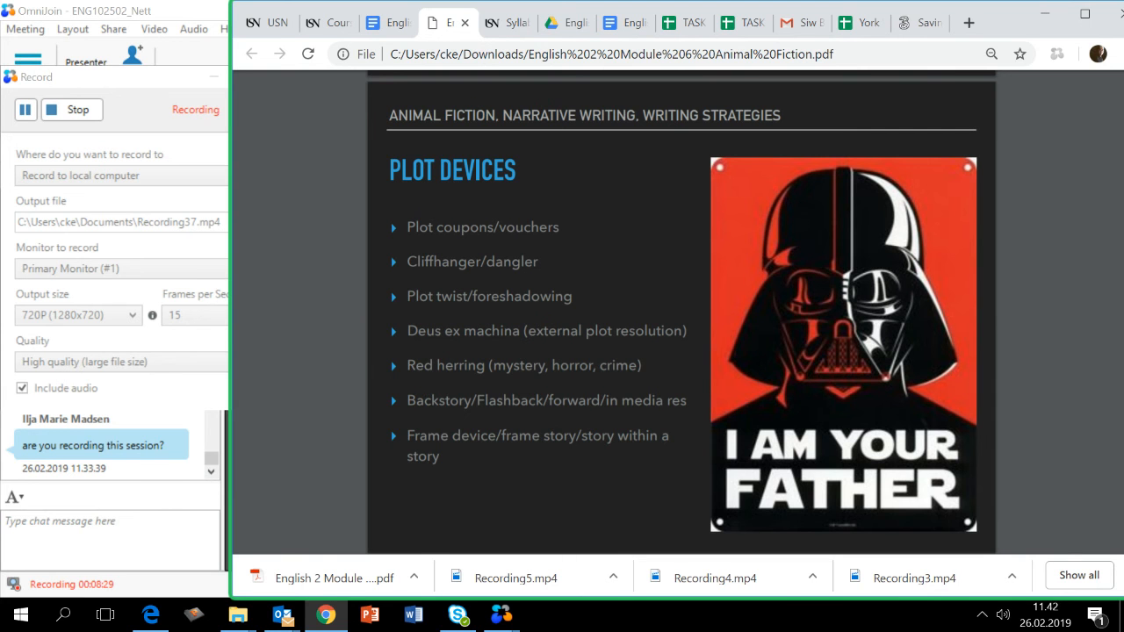
pyautogui.scroll(-3)
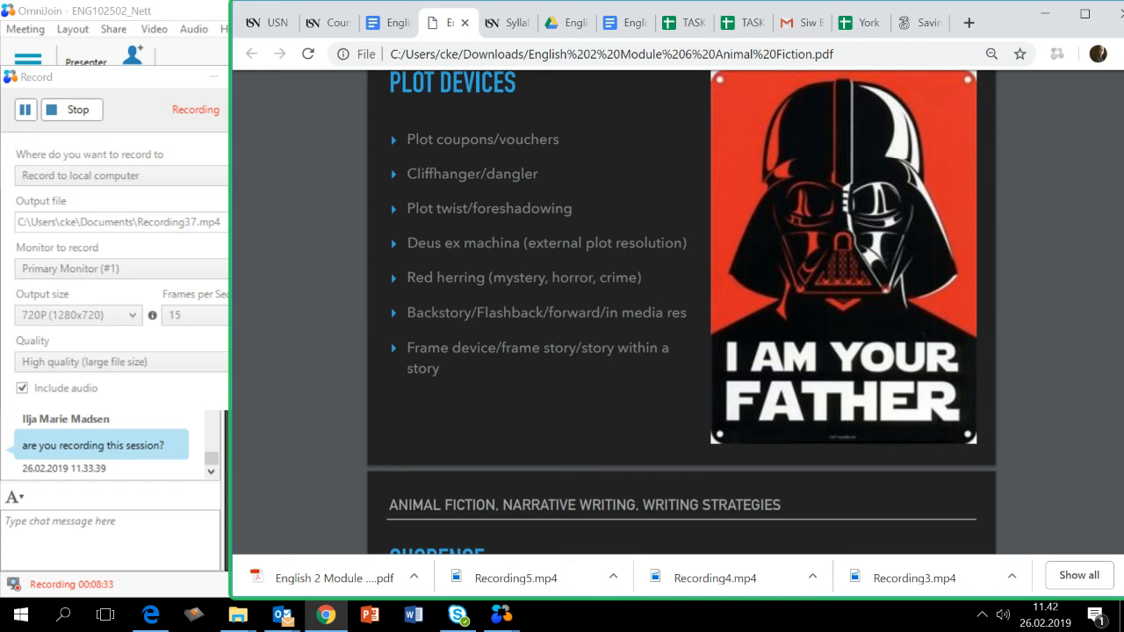
pyautogui.doubleClick(460, 242)
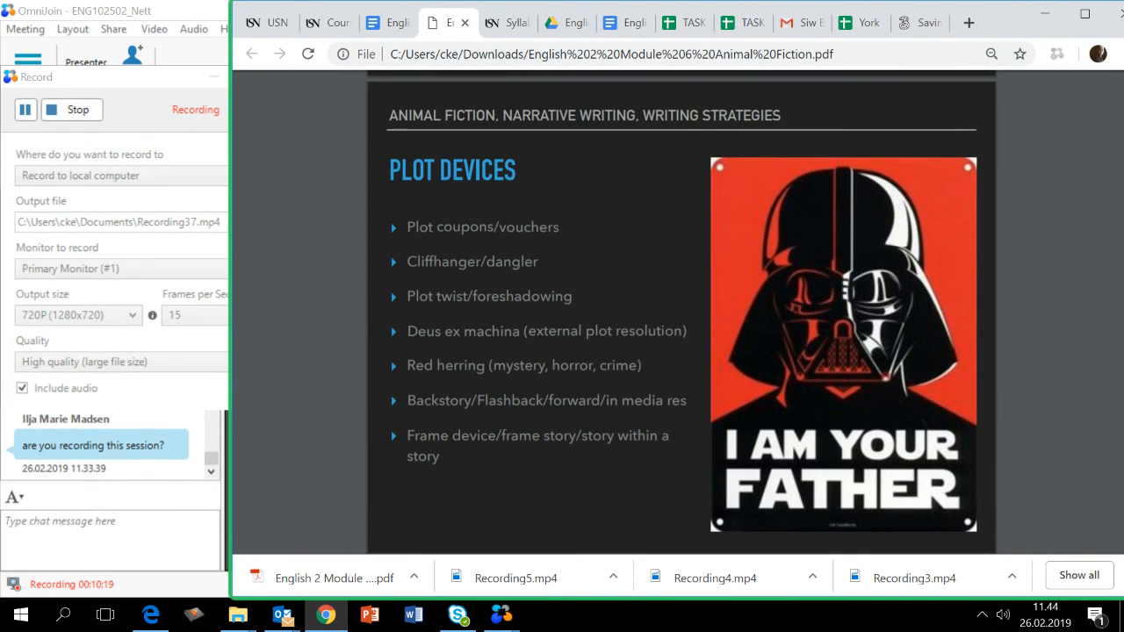
pyautogui.scroll(-3)
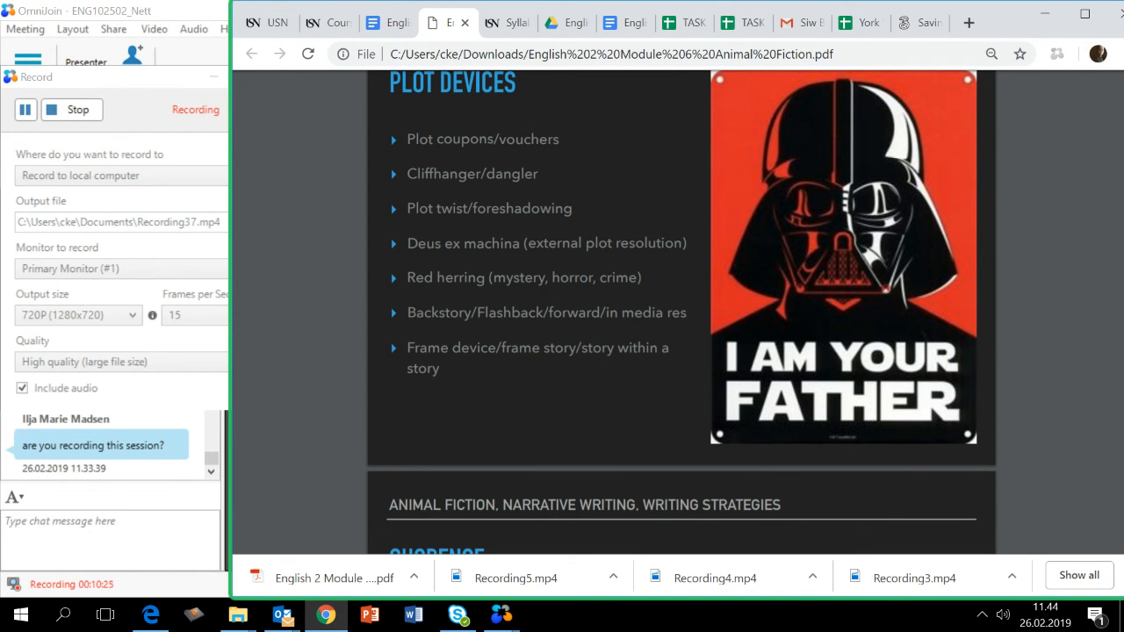
pyautogui.doubleClick(446, 243)
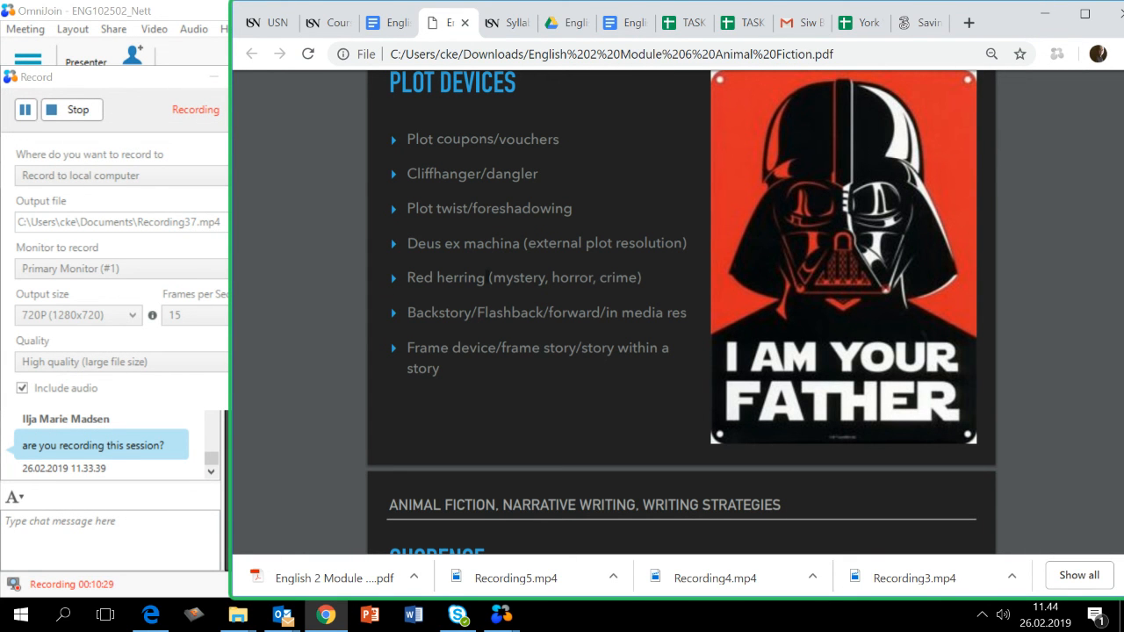
pyautogui.doubleClick(446, 277)
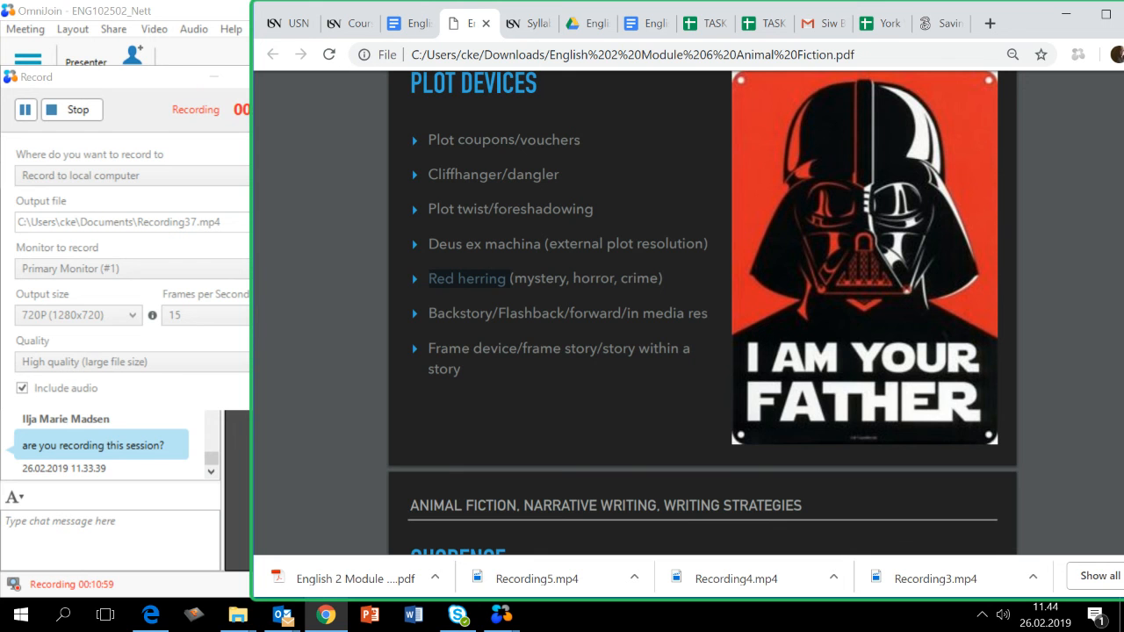
# Scroll past Plot Devices through the Suspense slide and its genre-elements table.
pyautogui.scroll(-3)
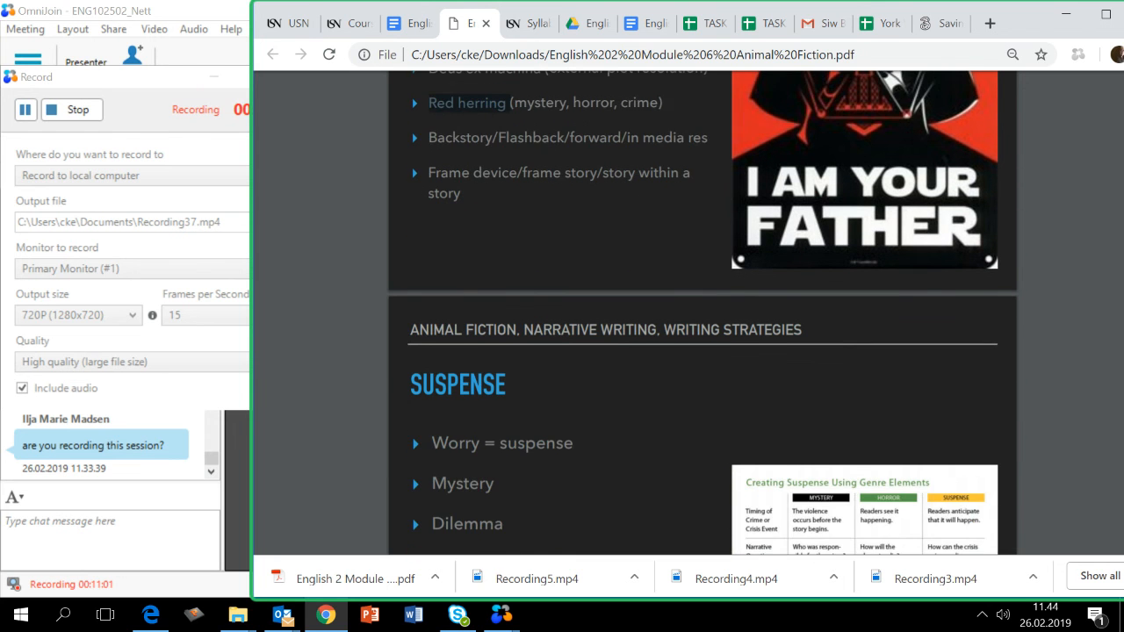
pyautogui.scroll(-3)
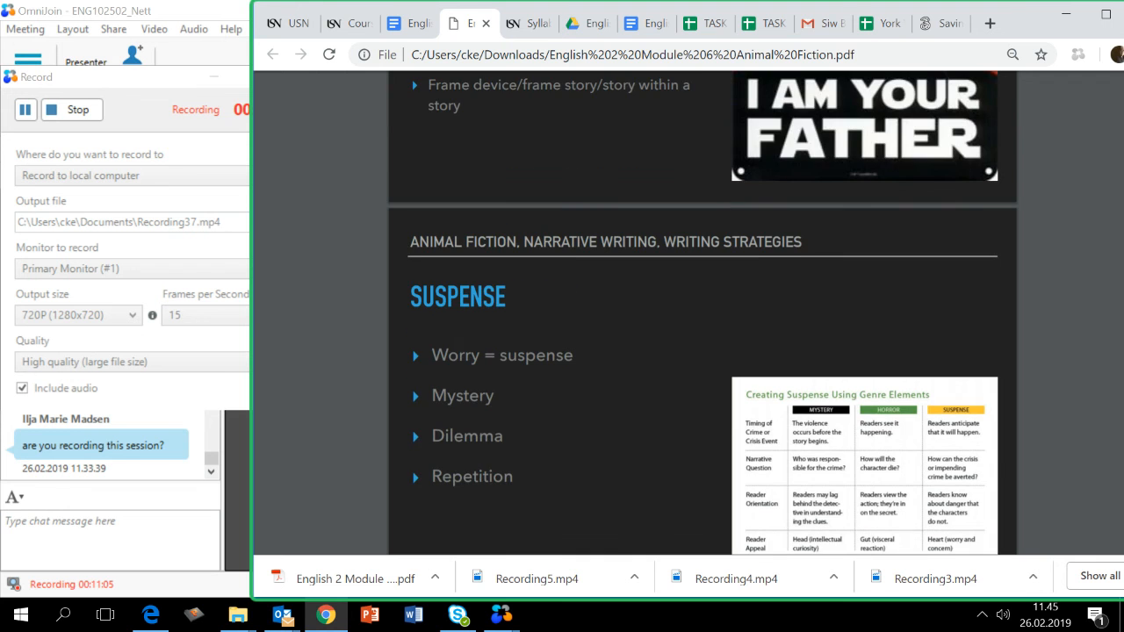
pyautogui.scroll(-3)
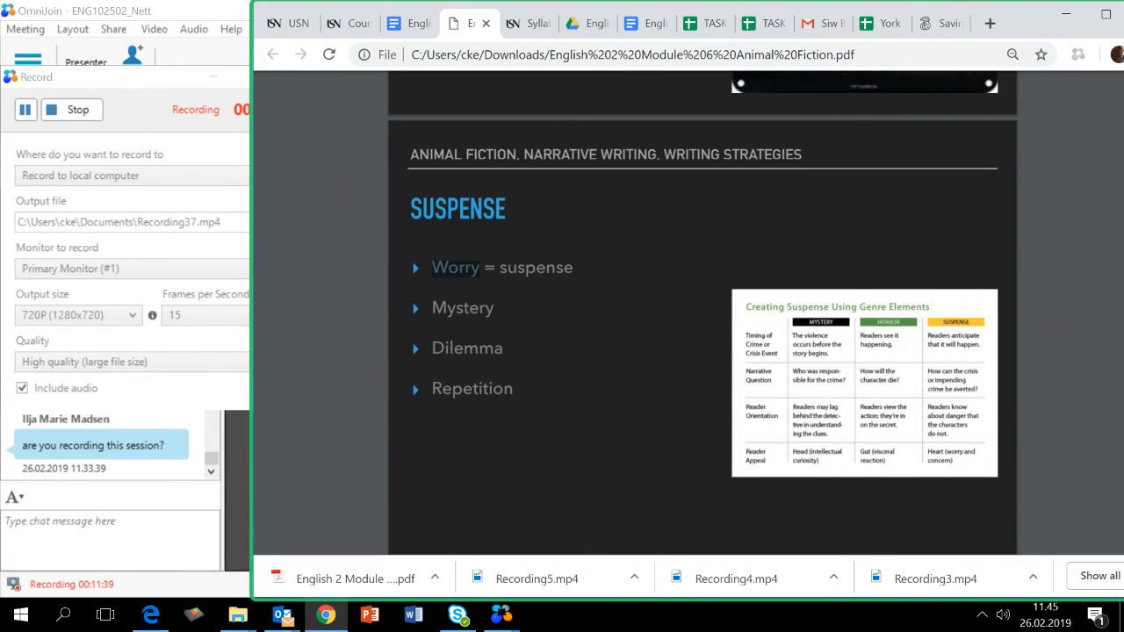
pyautogui.scroll(-3)
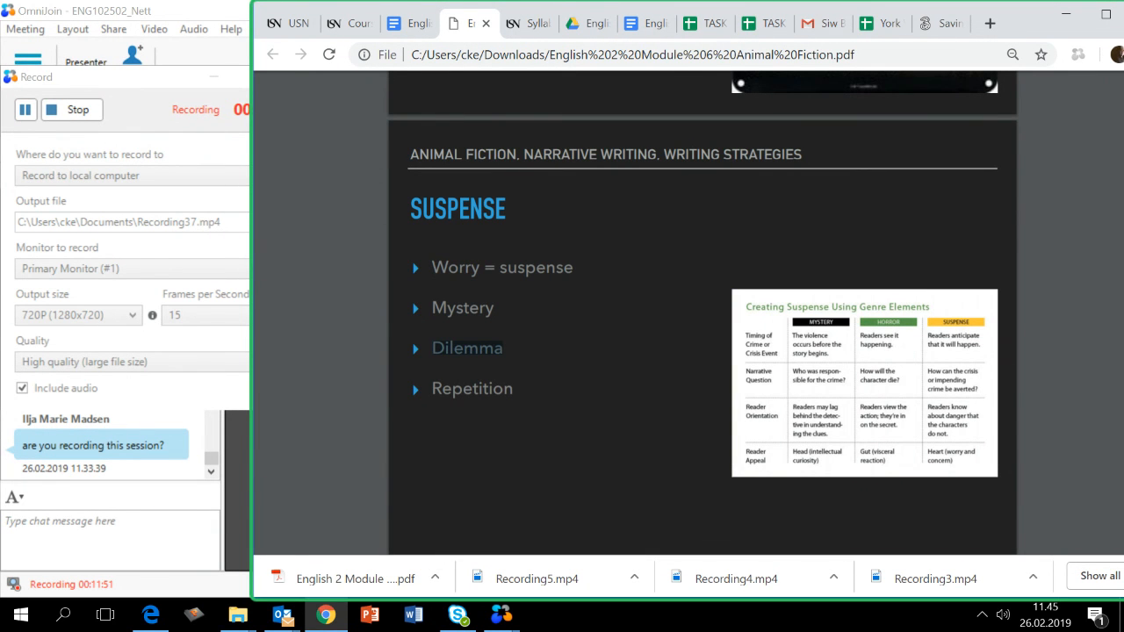
pyautogui.scroll(-3)
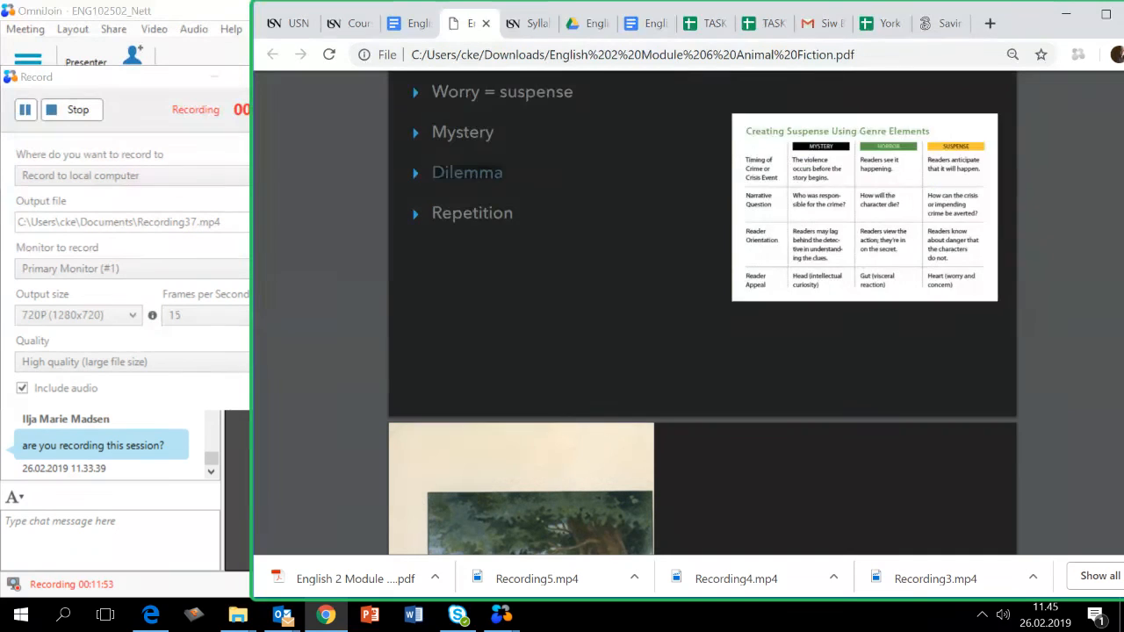
# Scroll to the Writing Strategies title slide with the black horse illustration.
pyautogui.scroll(-3)
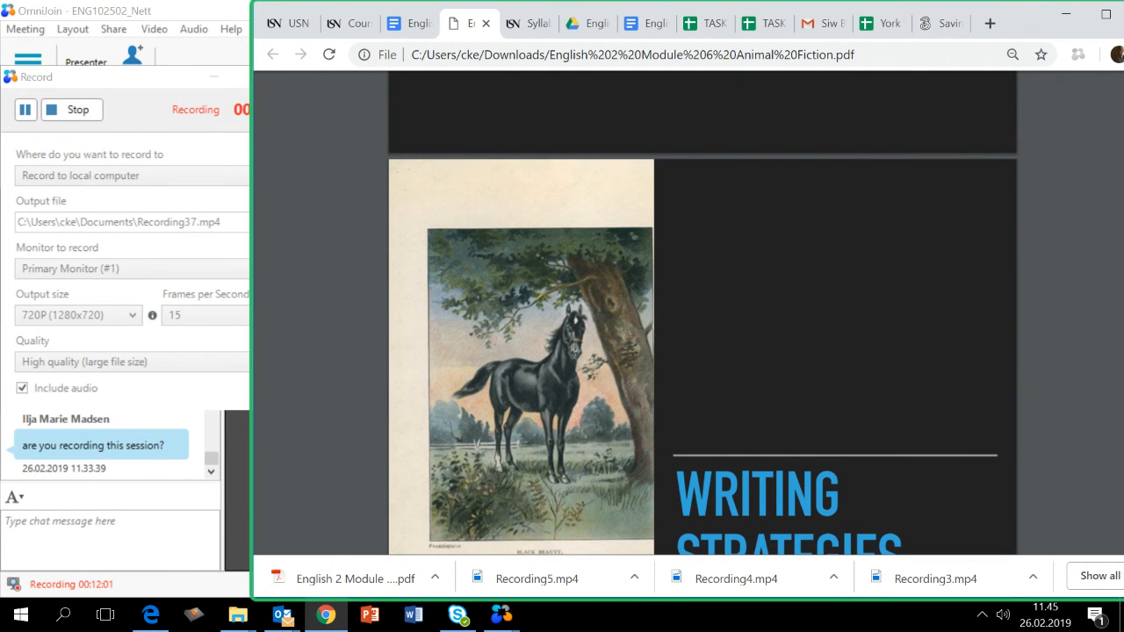
pyautogui.scroll(-3)
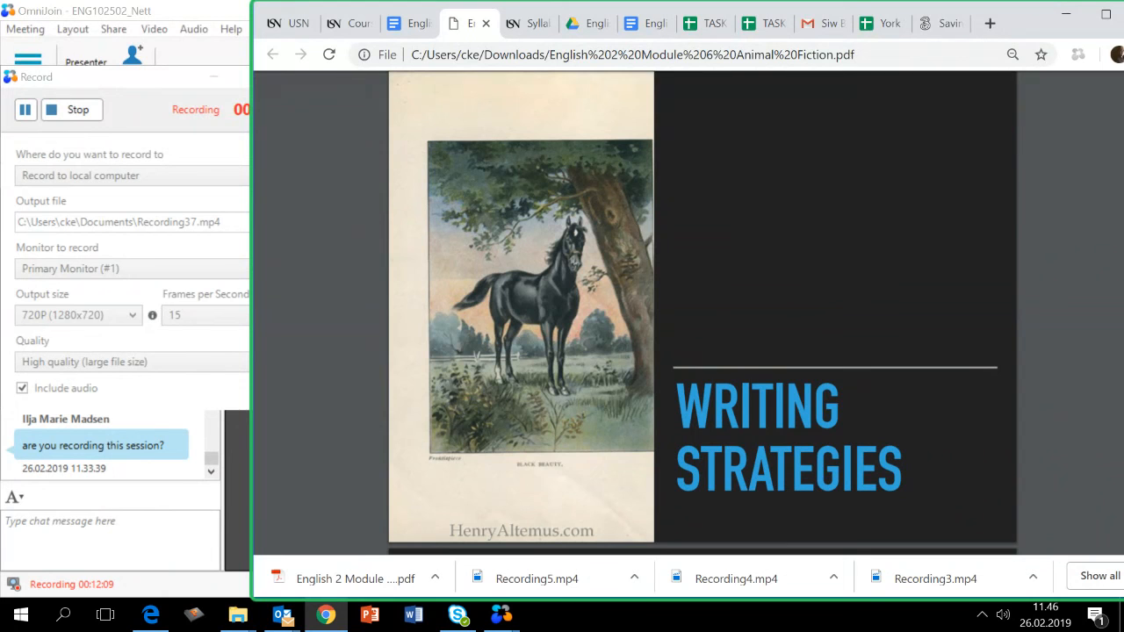
pyautogui.scroll(-3)
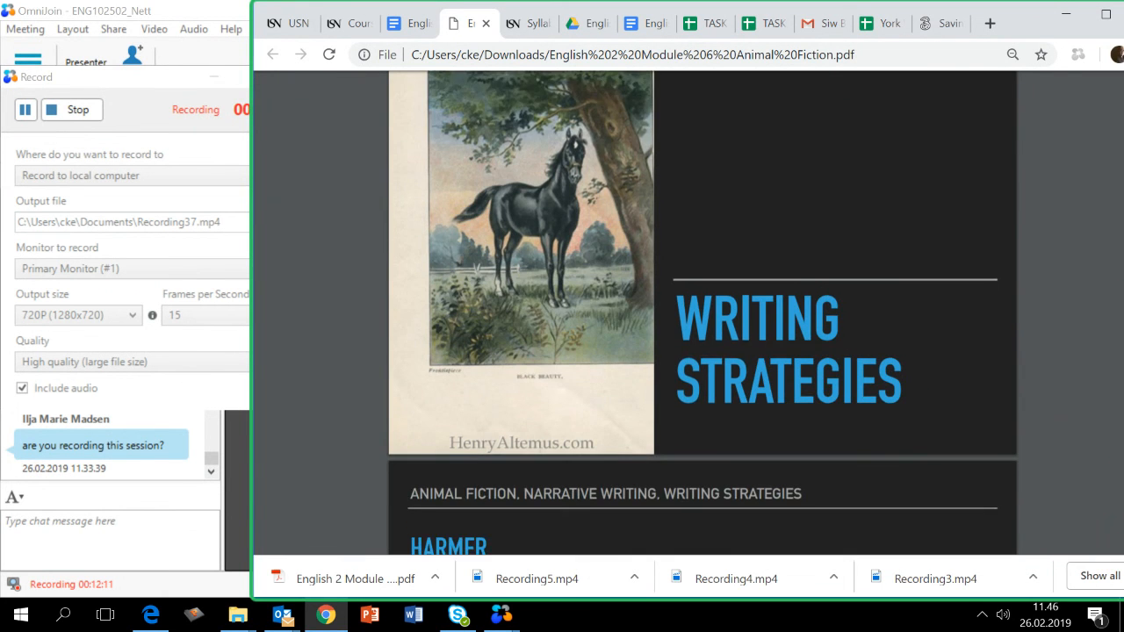
# Scroll through the Harmer slide to the Munden slide on dictation, opinions, poems and note-making.
pyautogui.scroll(-3)
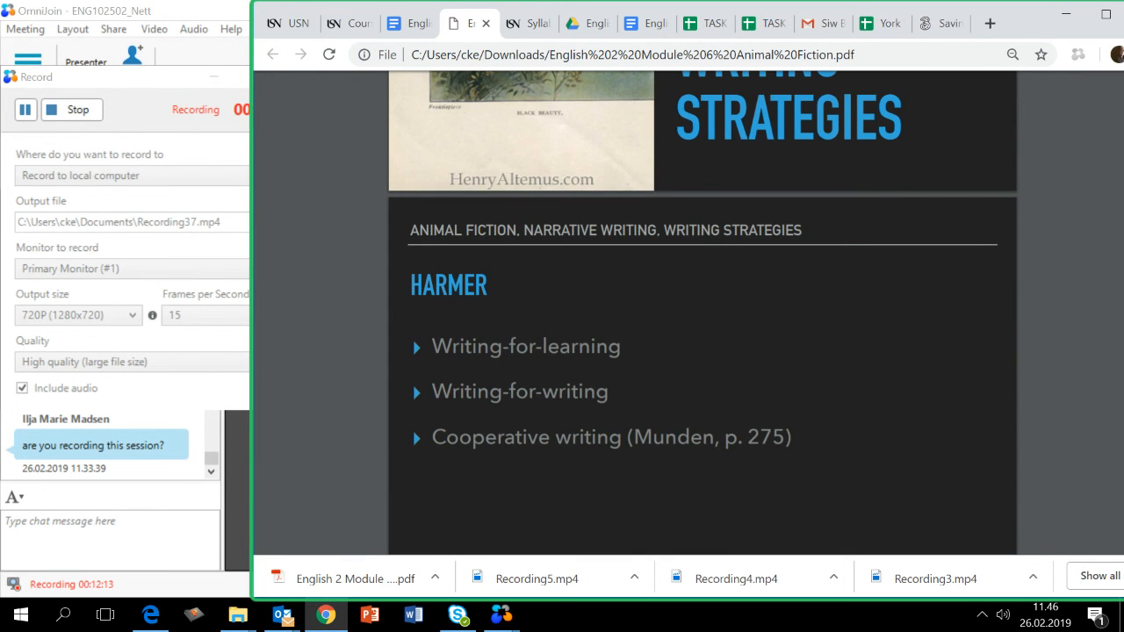
pyautogui.scroll(-3)
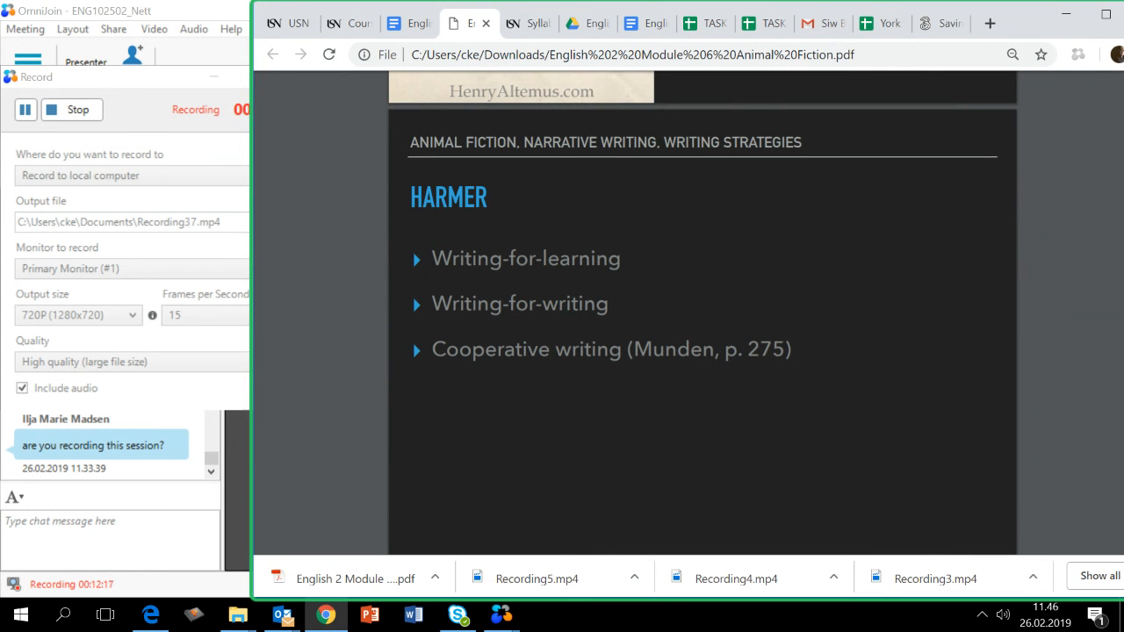
pyautogui.scroll(-3)
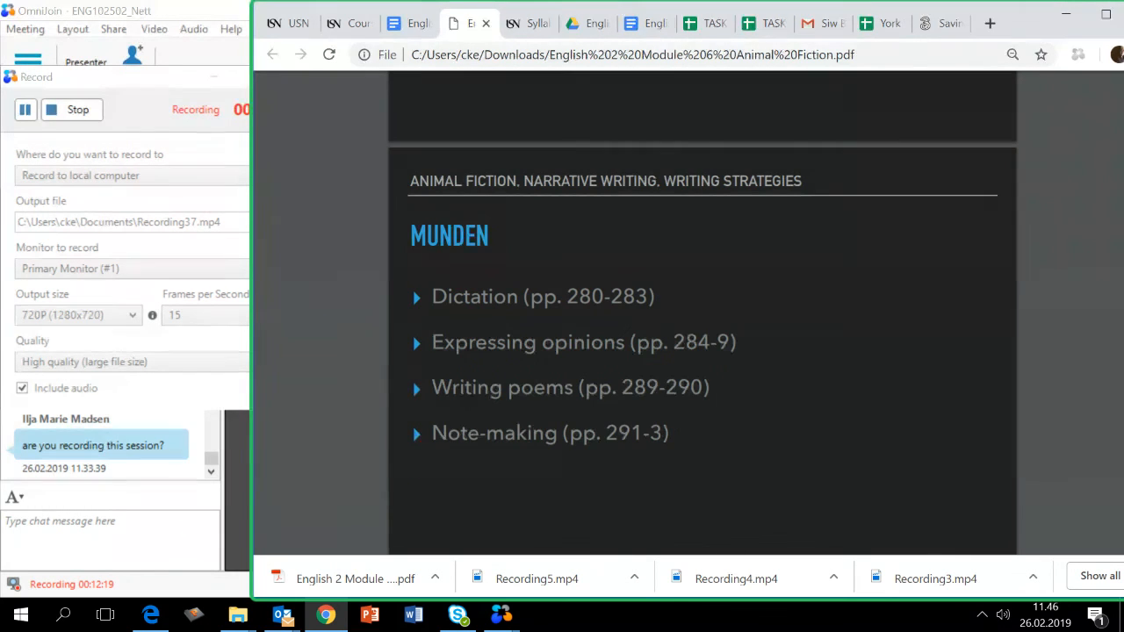